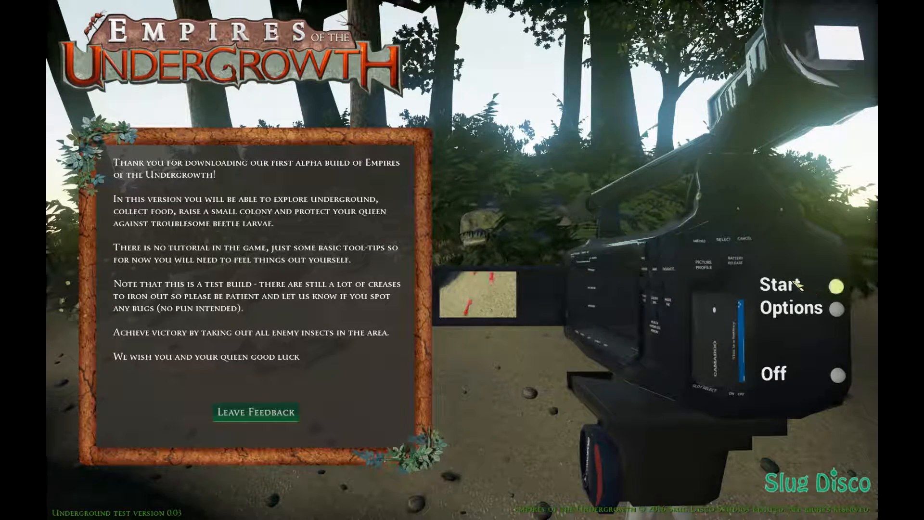
Start a new game and pick Level 1: Critters from the level list
{"action": "left_click", "coordinate": [780, 285]}
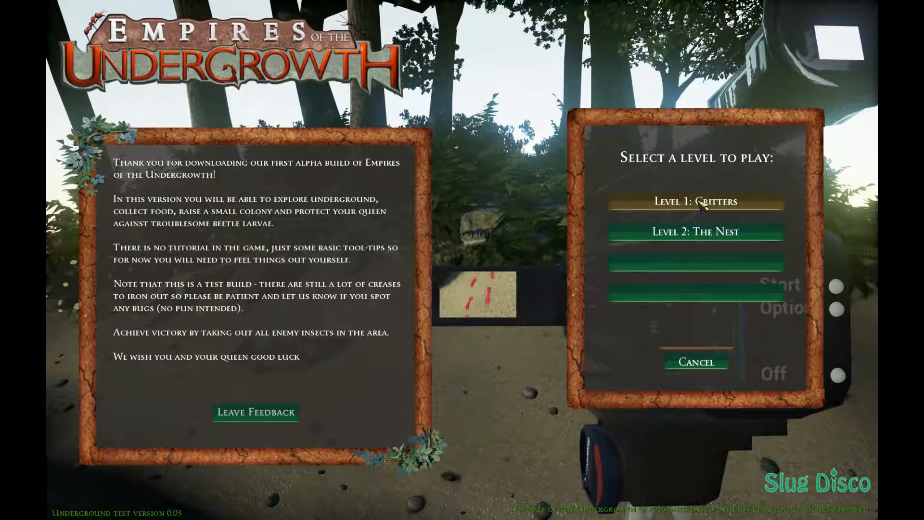
{"action": "left_click", "coordinate": [699, 202]}
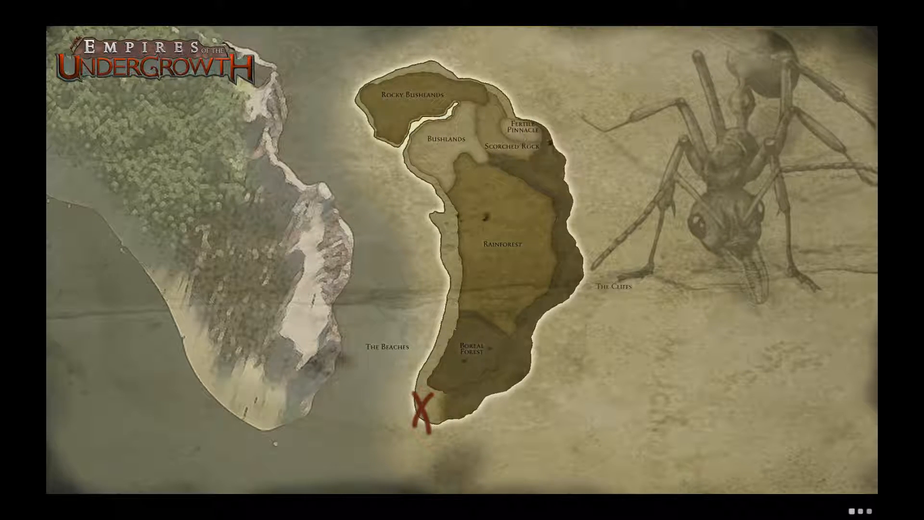
Enter the Critters level from the world map and wait for the underground nest
{"action": "left_click", "coordinate": [422, 413]}
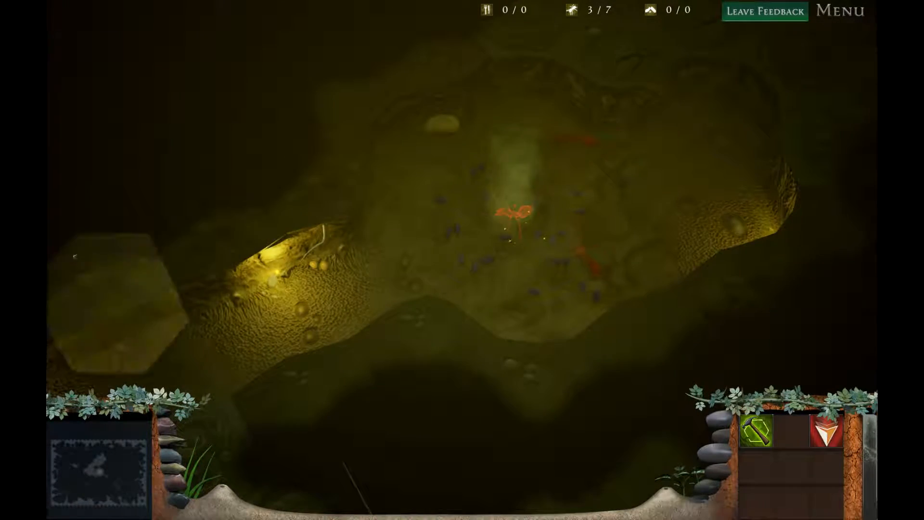
{"action": "mouse_move", "coordinate": [758, 439]}
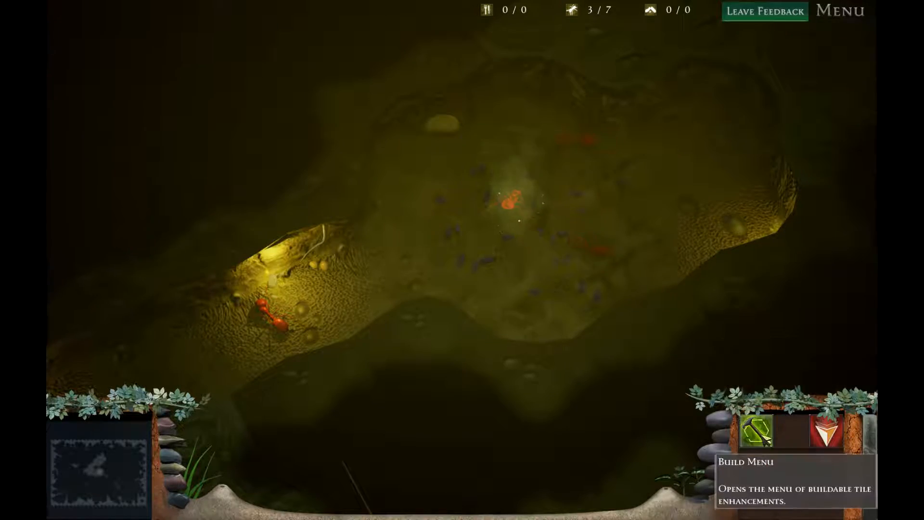
{"action": "left_click", "coordinate": [759, 434]}
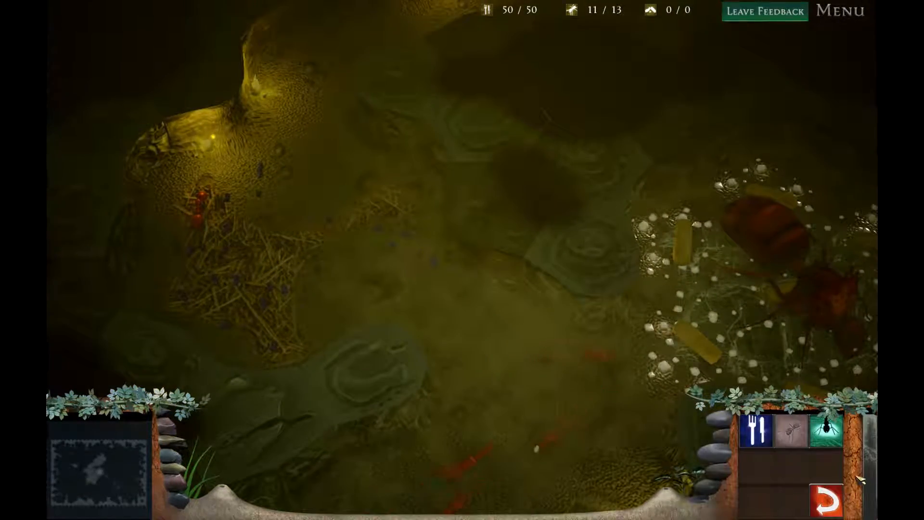
{"action": "mouse_move", "coordinate": [827, 431]}
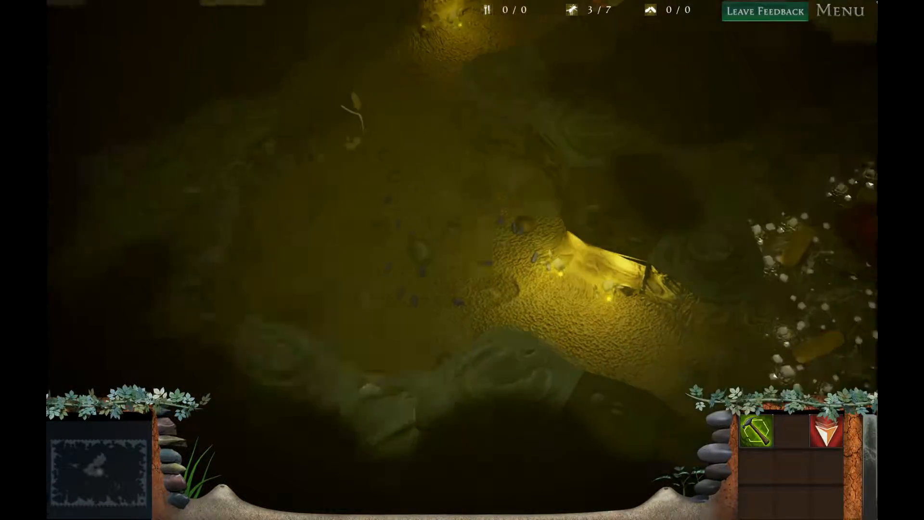
{"action": "mouse_move", "coordinate": [756, 438]}
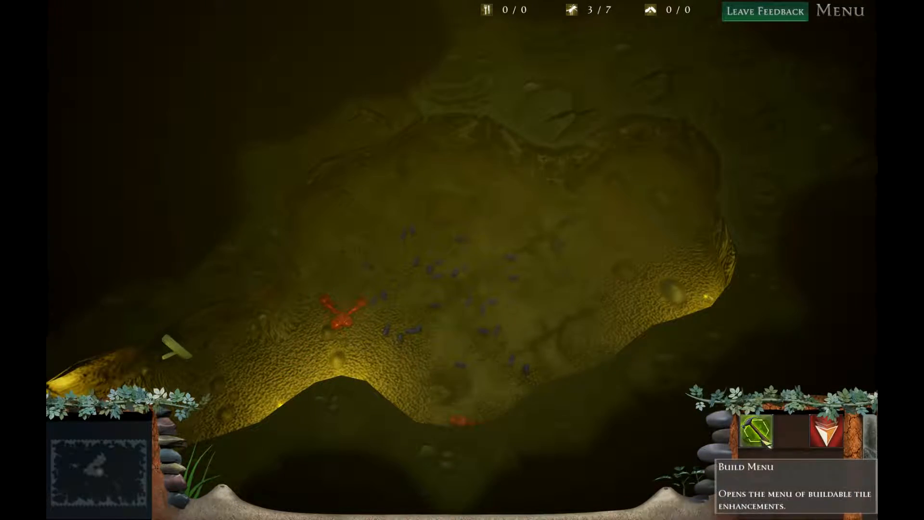
Bring up the Build Menu showing the 10-food Black Ant Nursery Tile
{"action": "left_click", "coordinate": [760, 435]}
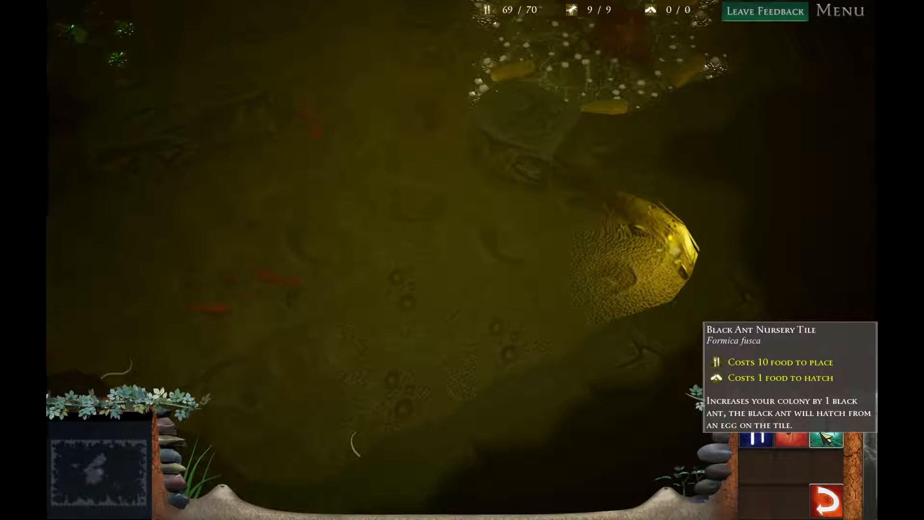
Choose the Black Ant Nursery Tile and place it in the nest chamber
{"action": "left_click", "coordinate": [343, 241]}
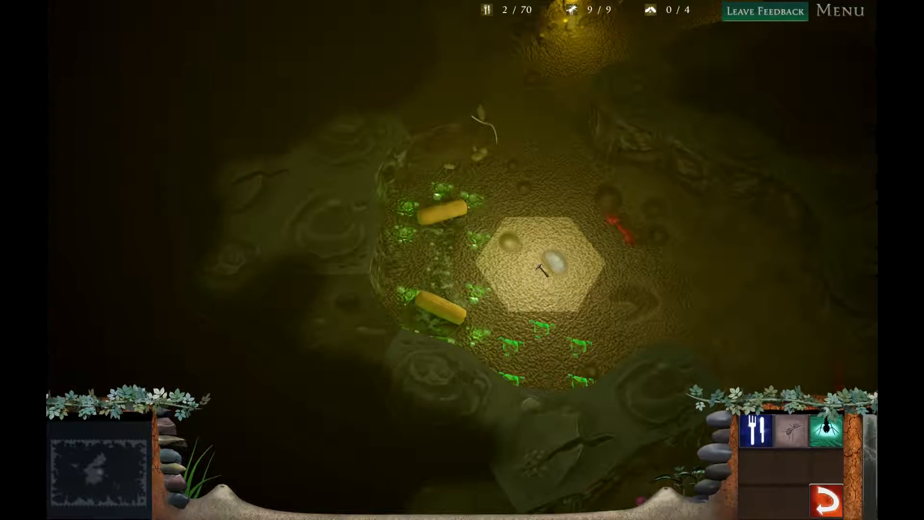
{"action": "left_click", "coordinate": [823, 434]}
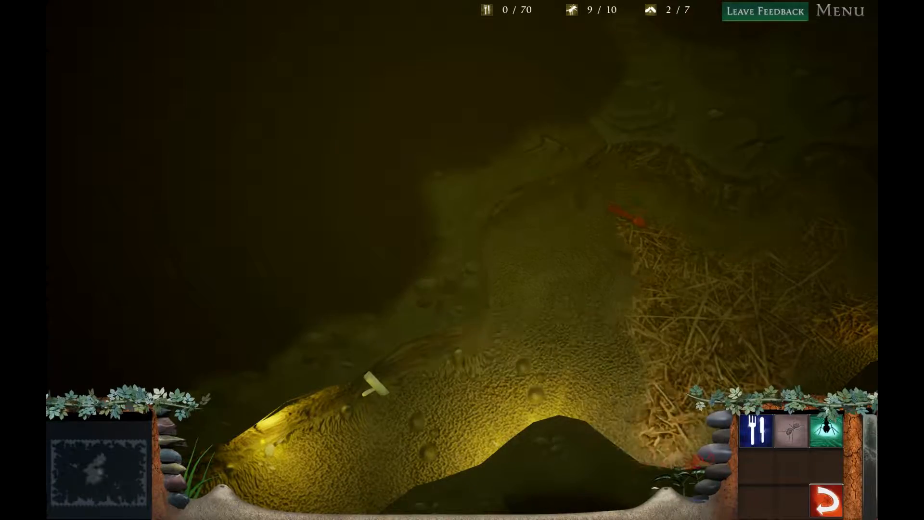
{"action": "mouse_move", "coordinate": [826, 498]}
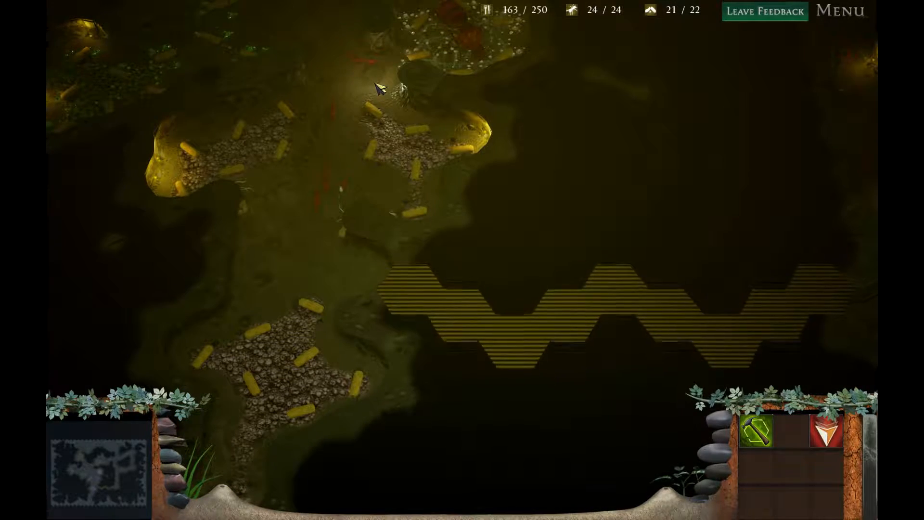
{"action": "mouse_move", "coordinate": [757, 438]}
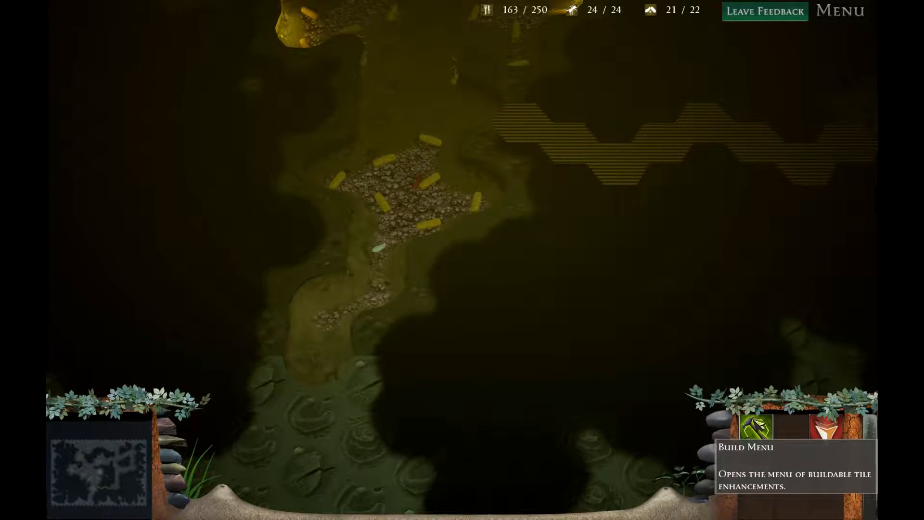
Use the Build Menu area while ants forage, raising food to 178 of 250
{"action": "left_click", "coordinate": [757, 427]}
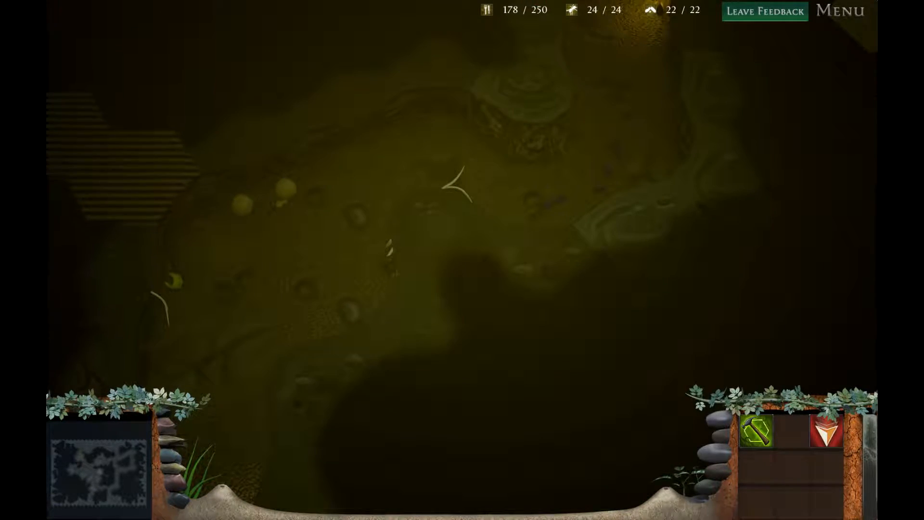
{"action": "mouse_move", "coordinate": [528, 12]}
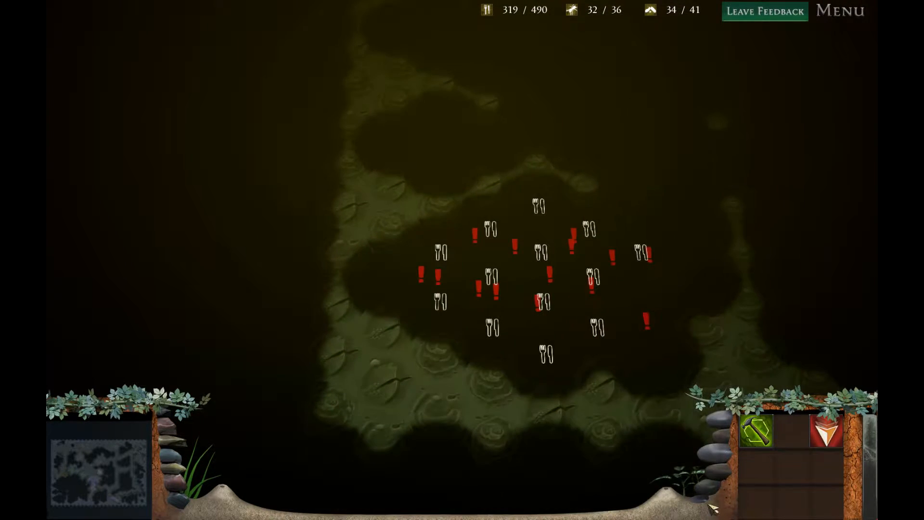
Select the nest tile to spend stored food on more workers and soldiers
{"action": "left_click", "coordinate": [489, 281]}
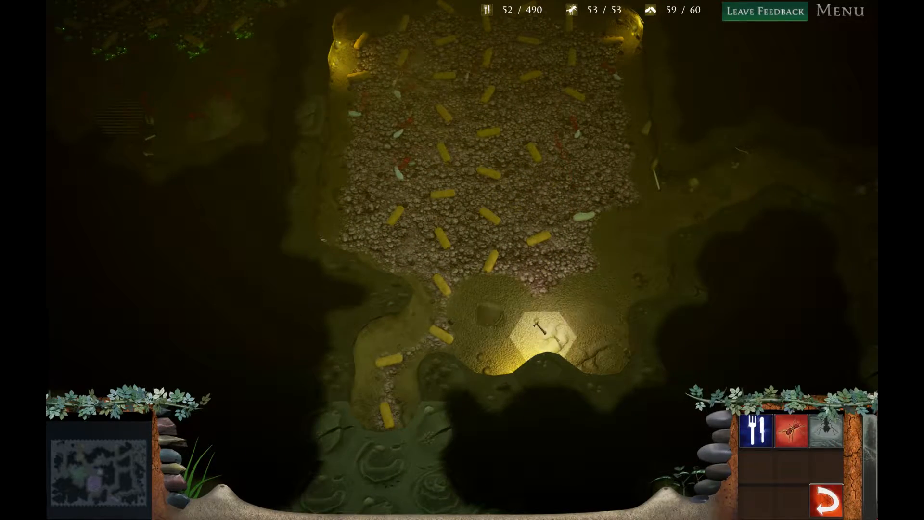
{"action": "left_click", "coordinate": [540, 337]}
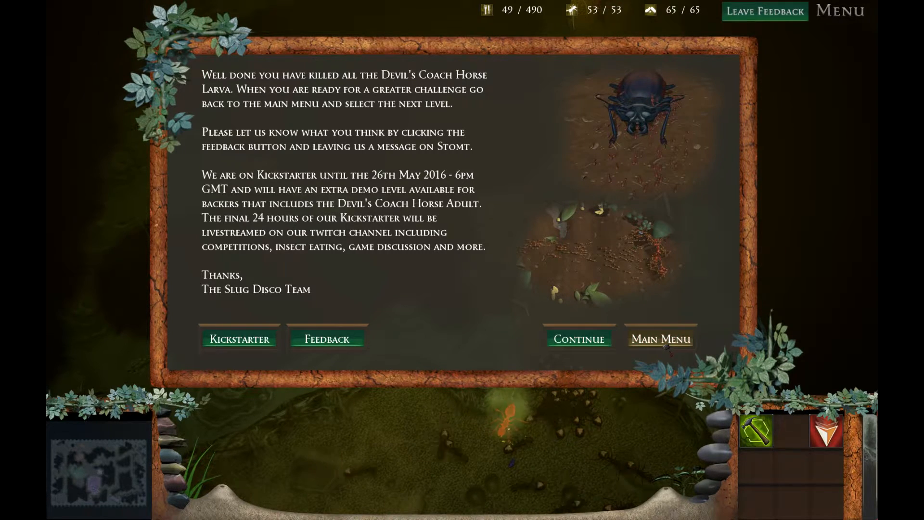
Choose Main Menu on the victory dialog to return to the island map
{"action": "left_click", "coordinate": [661, 339]}
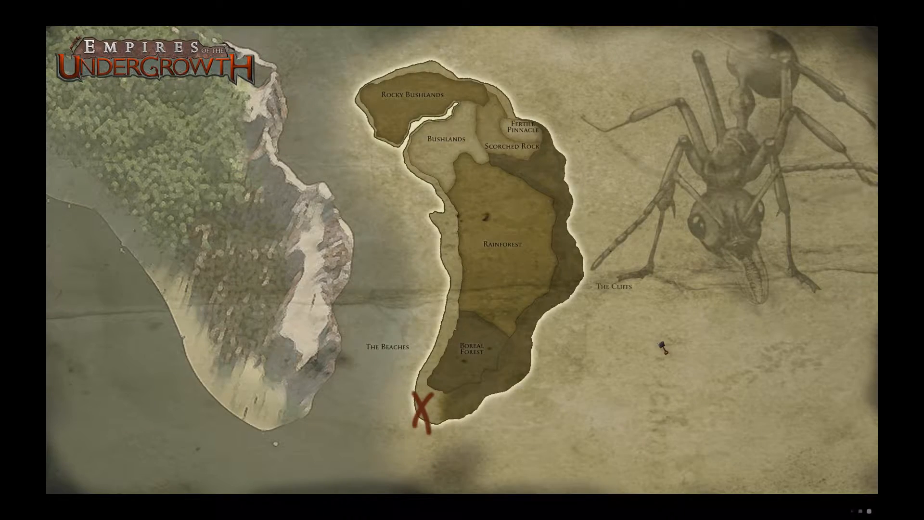